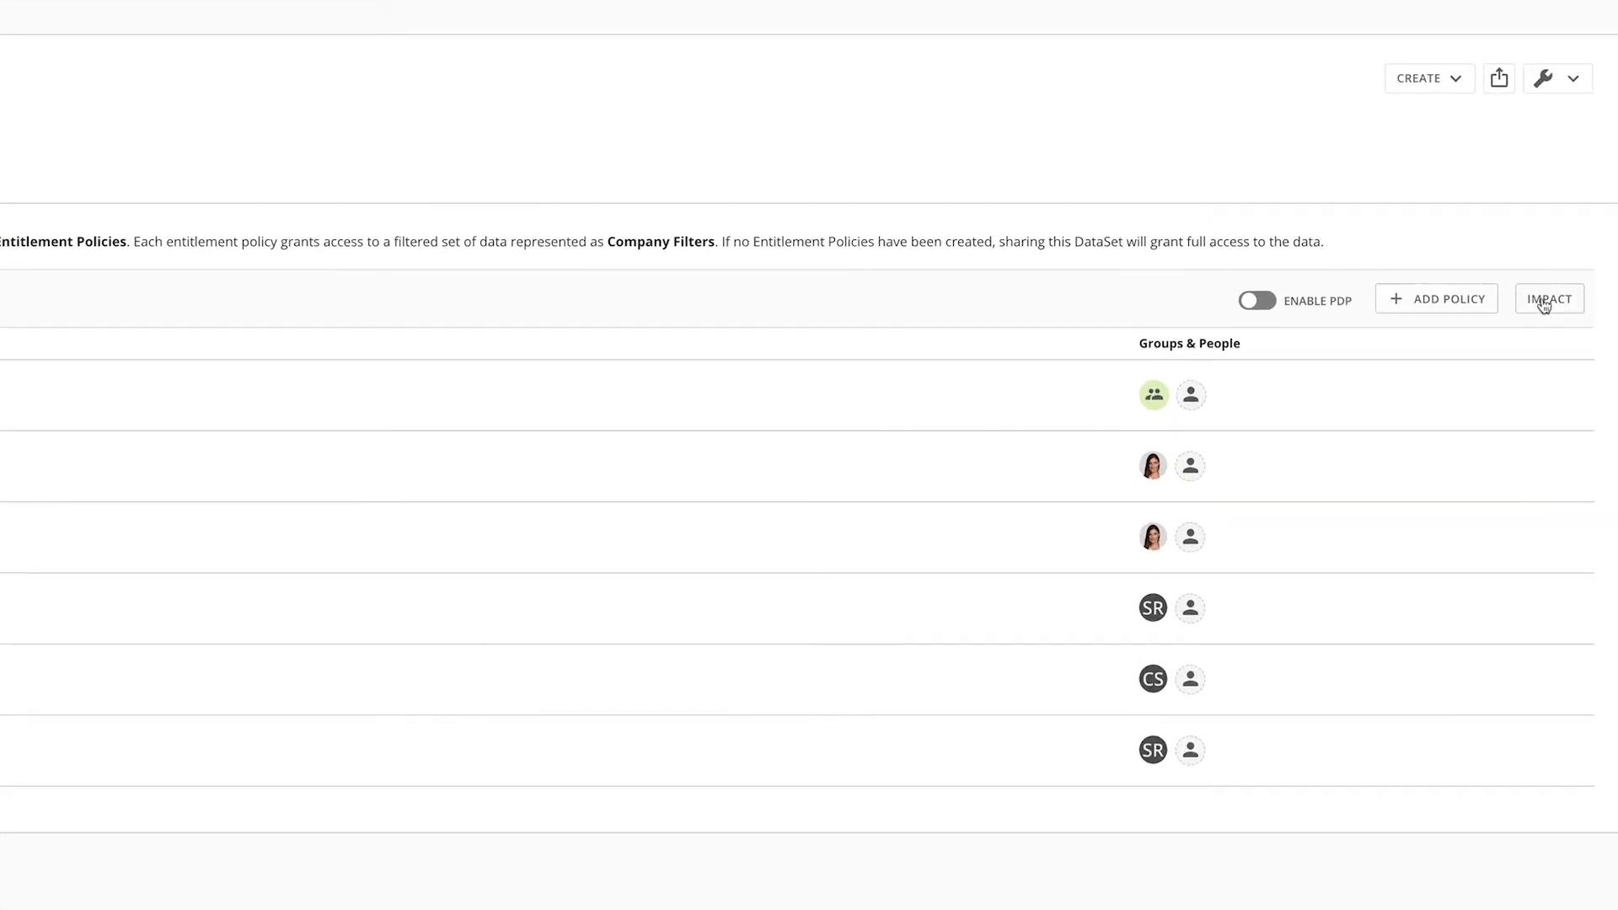
Open the Impact view for Product Details with Region, revealing one stopped dataflow
click(1549, 298)
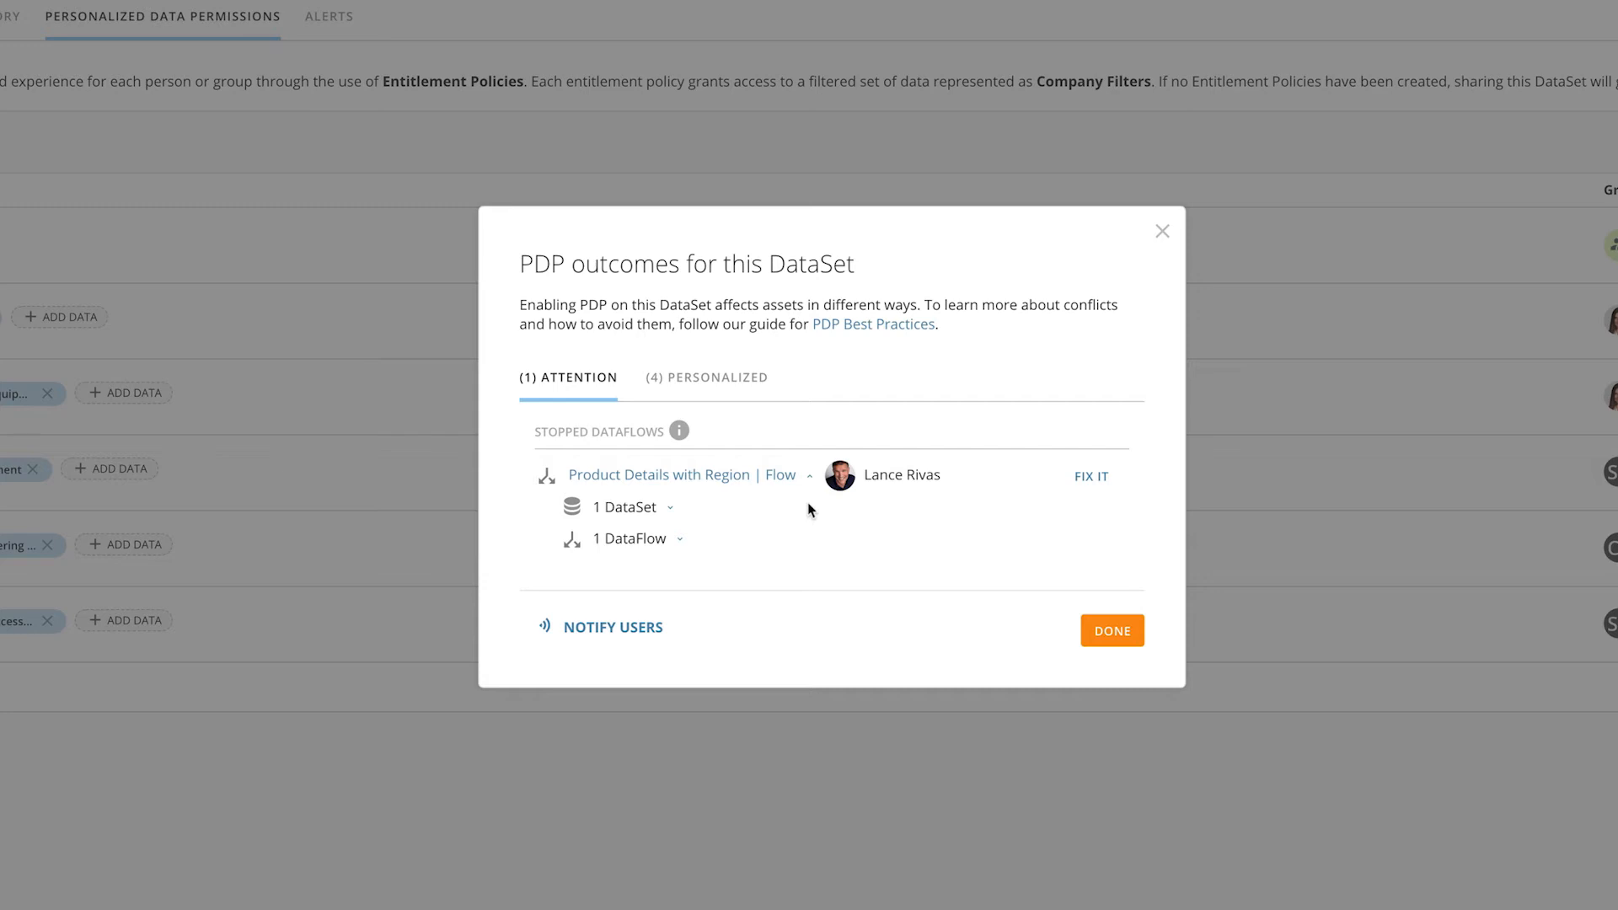
Expand the stopped flow's DataSet entry and choose Fix It
click(630, 507)
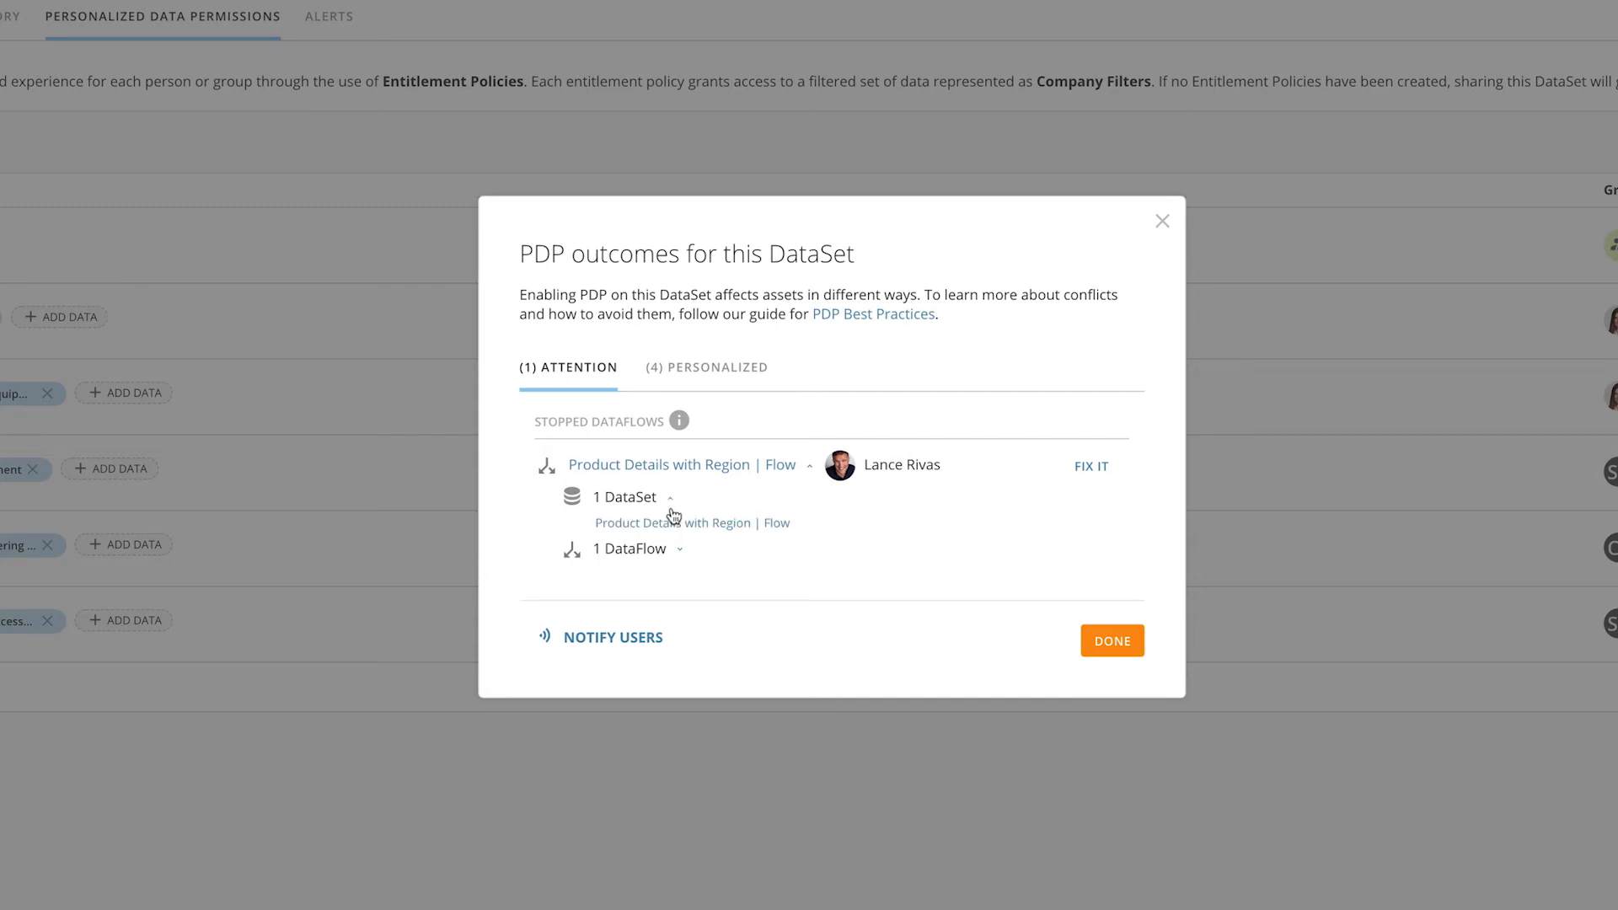
mouse_move(846, 516)
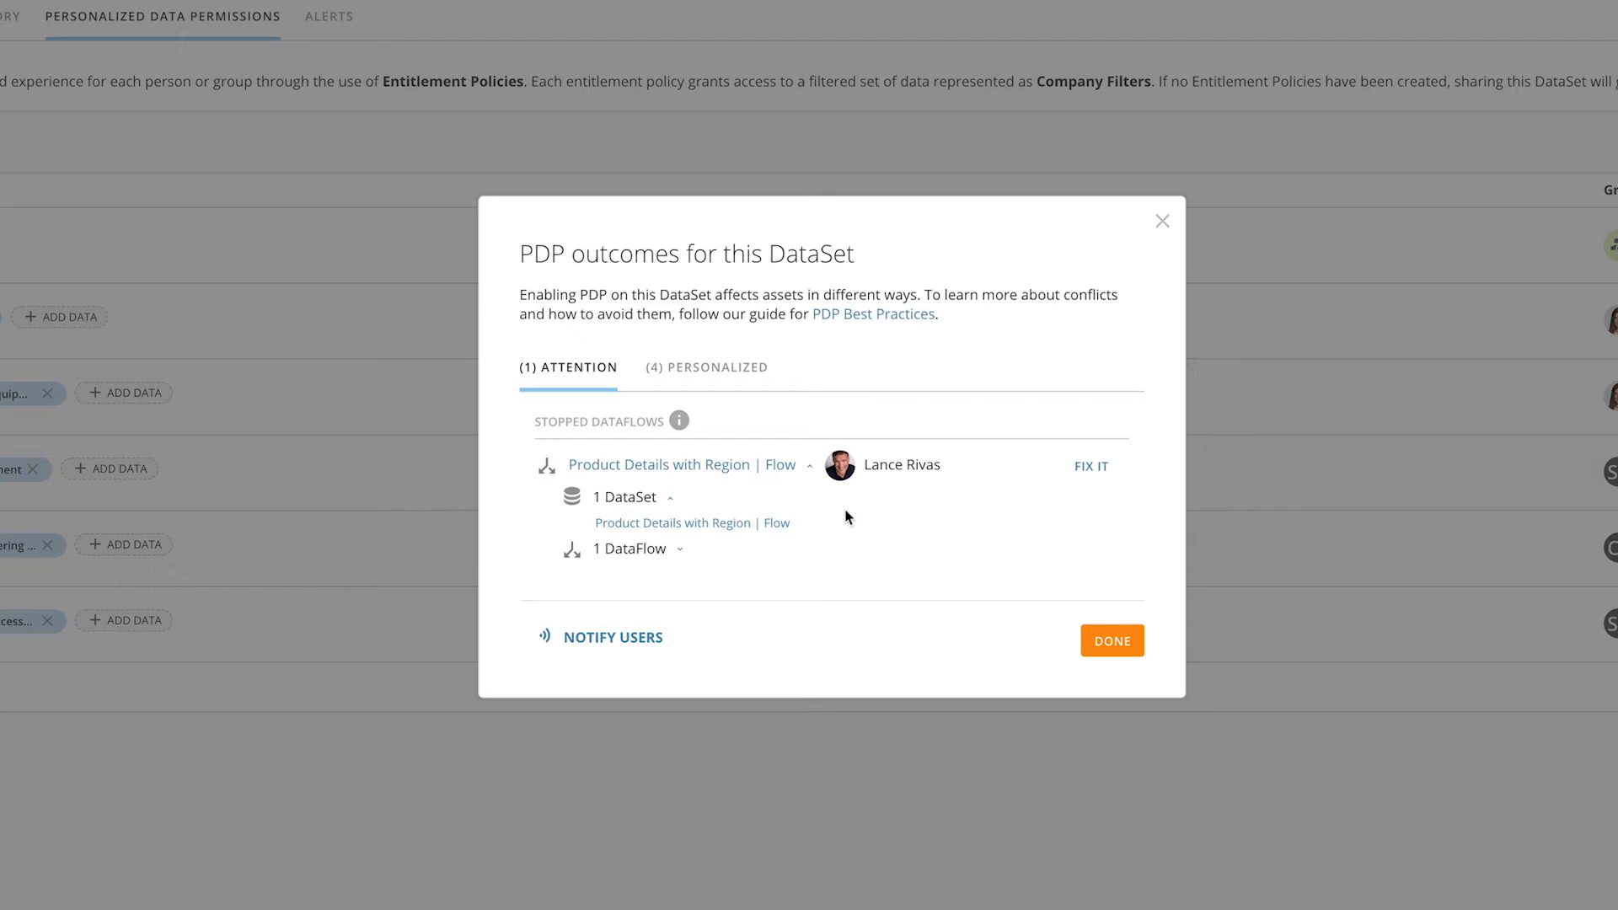
mouse_move(900, 513)
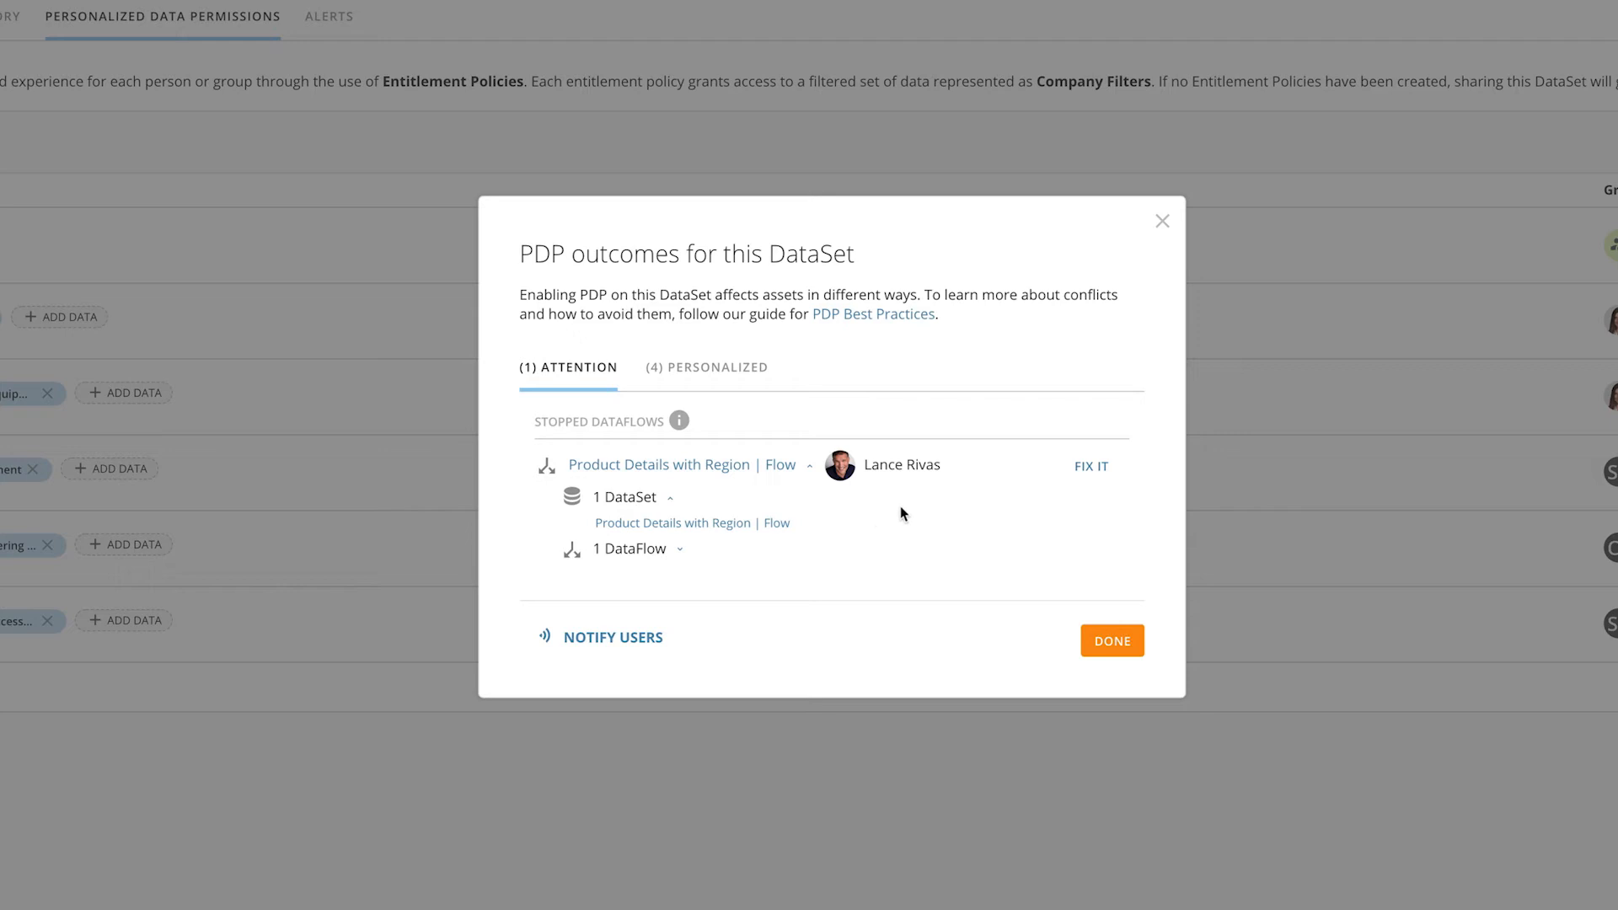
mouse_move(1091, 465)
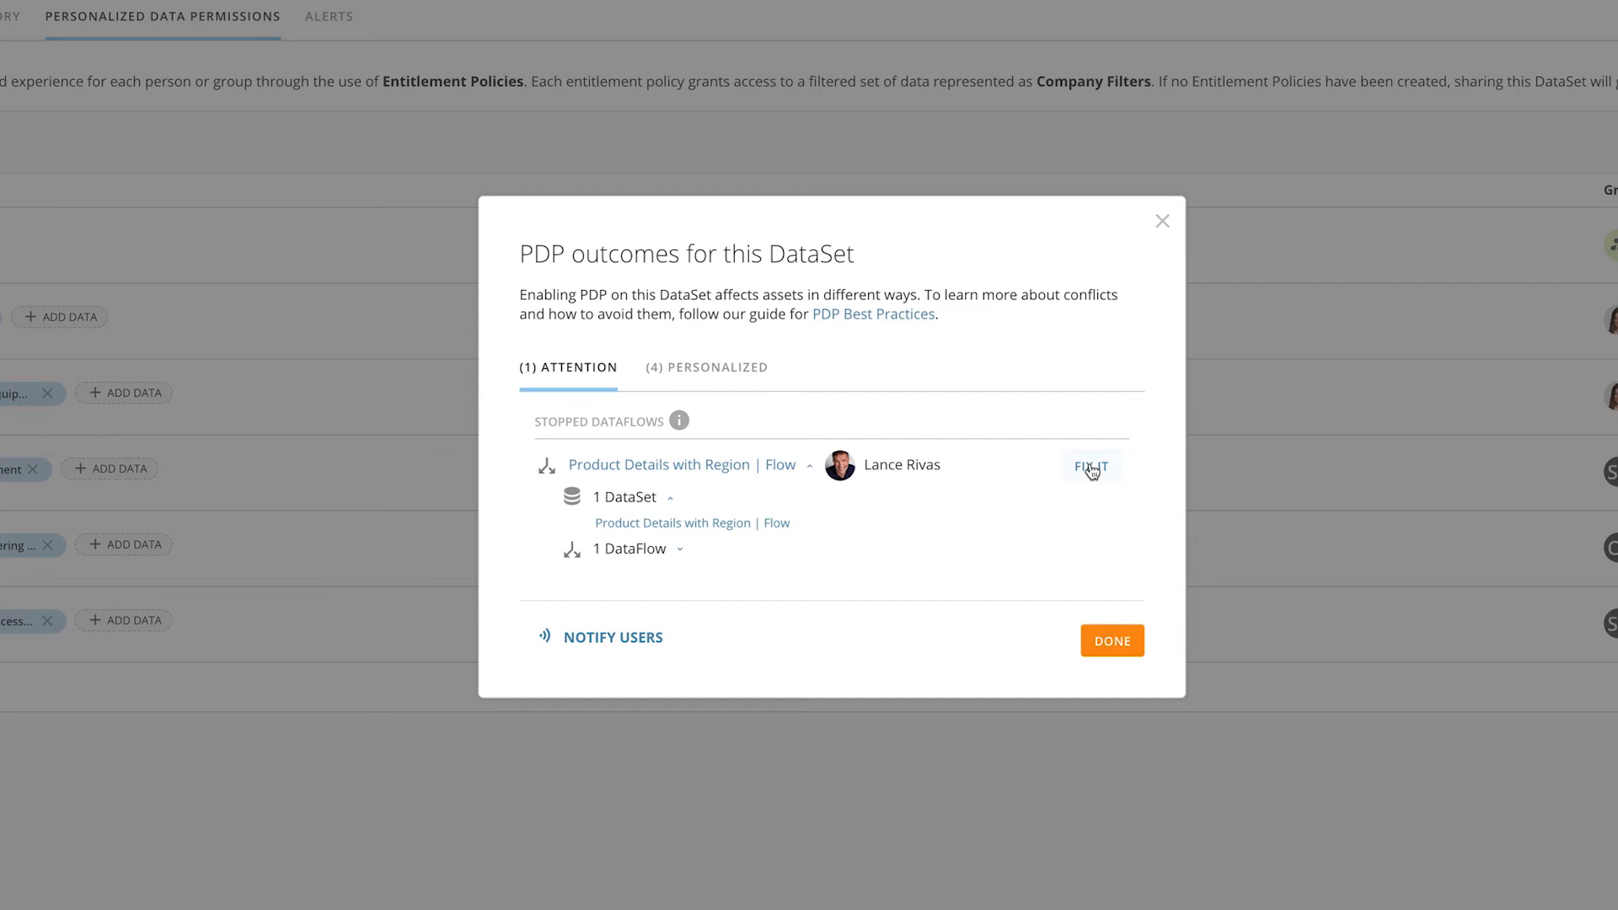
click(1090, 464)
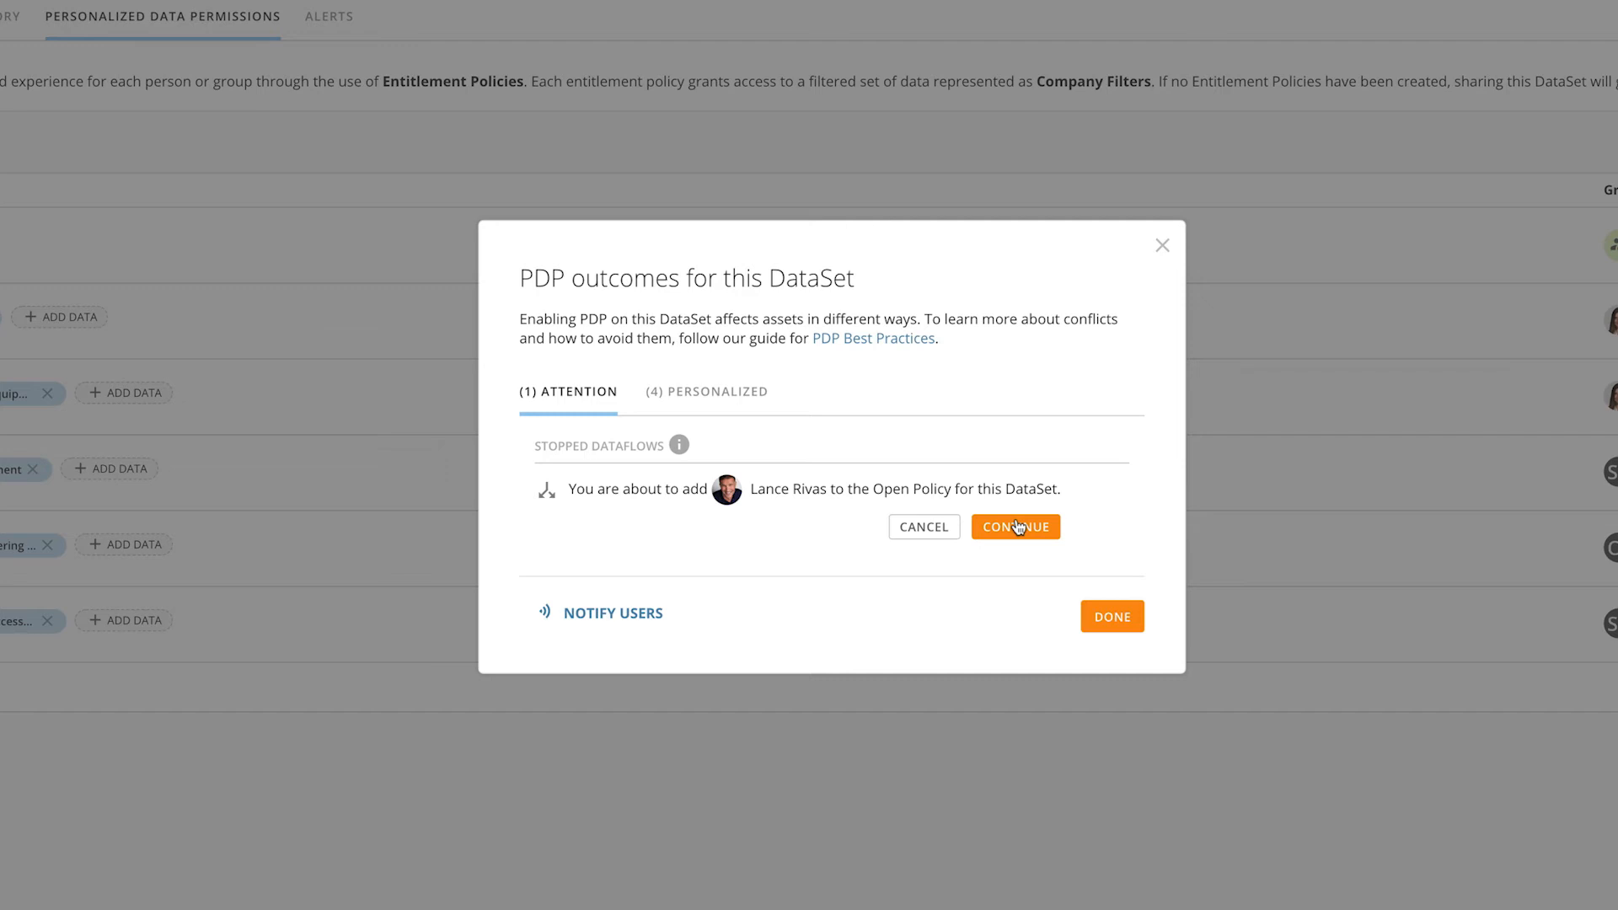
Confirm adding the flow owner to the Open Policy, leaving four personalized cards
click(1014, 526)
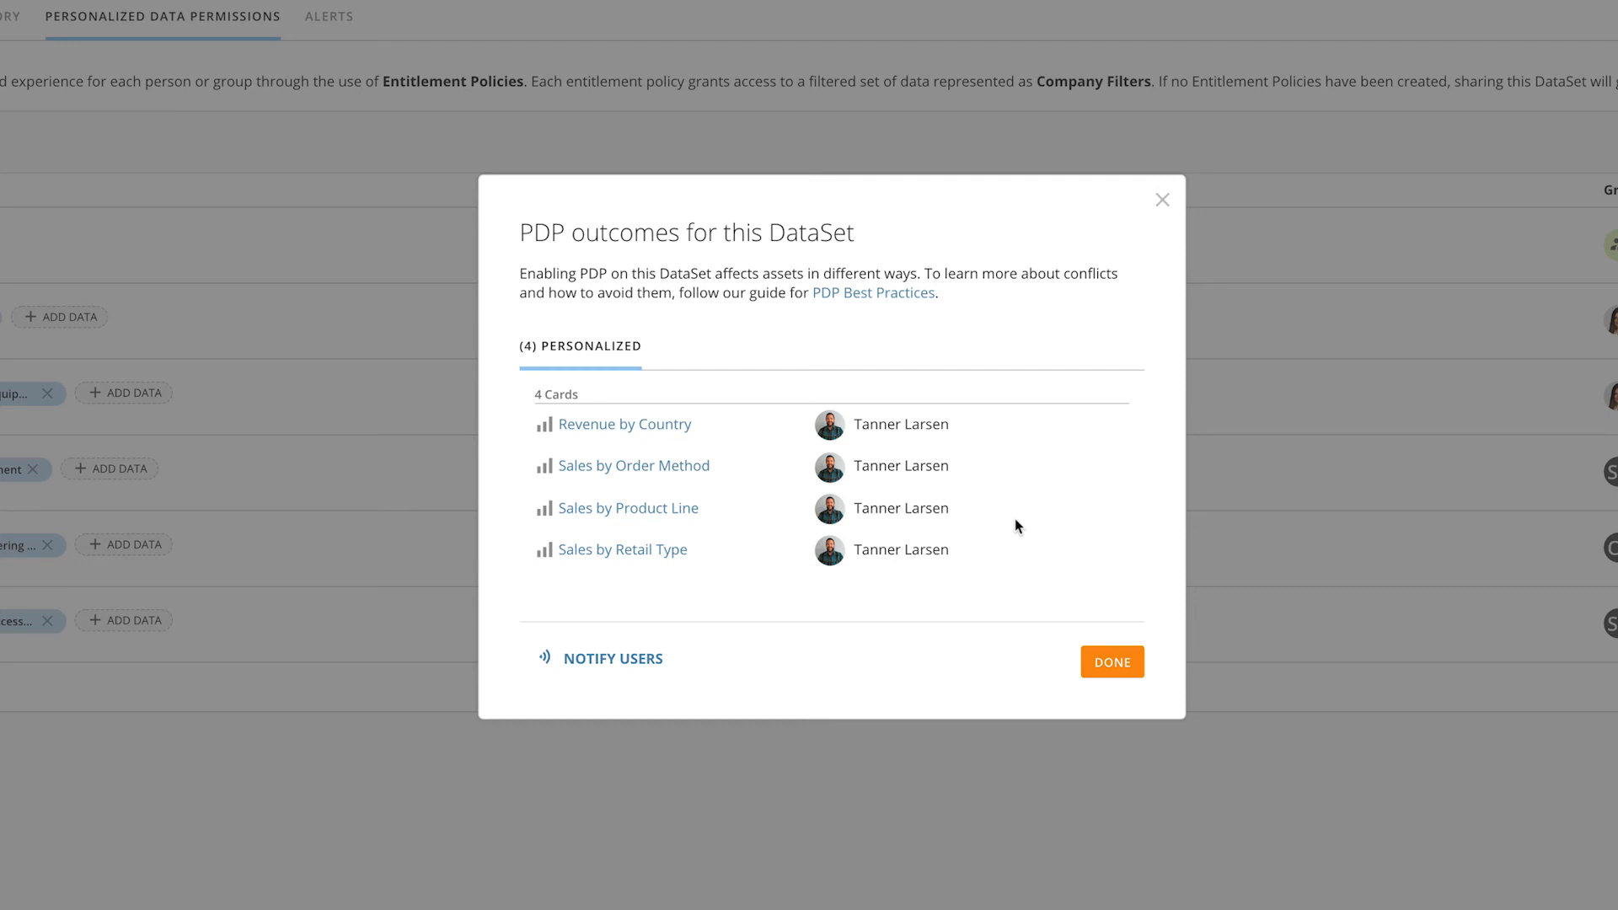
mouse_move(679, 649)
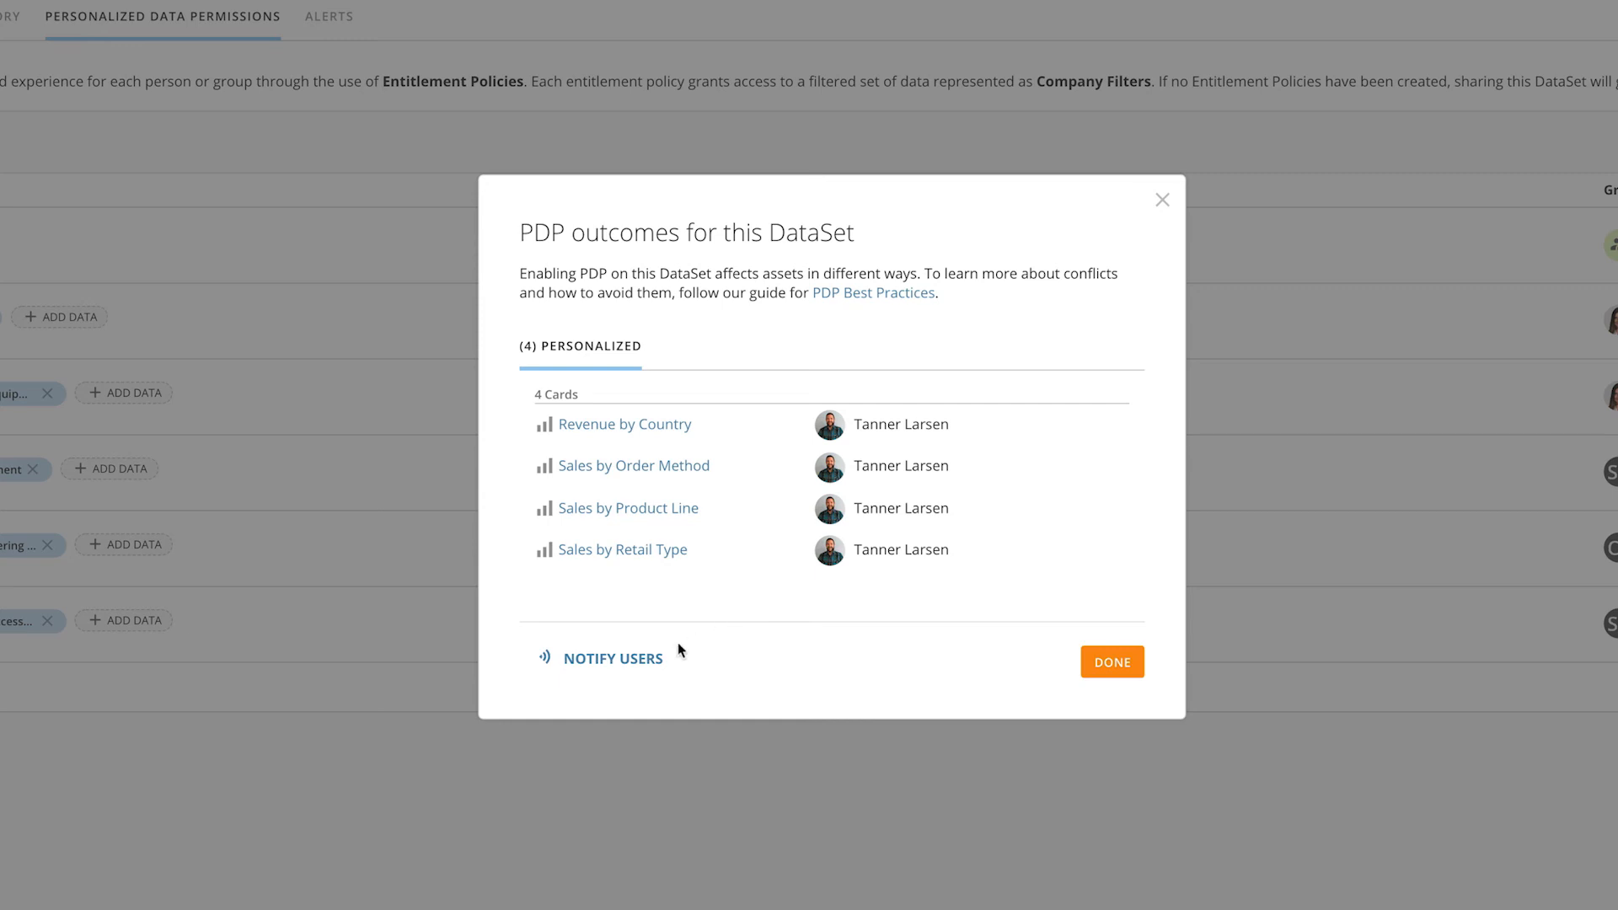
mouse_move(612, 658)
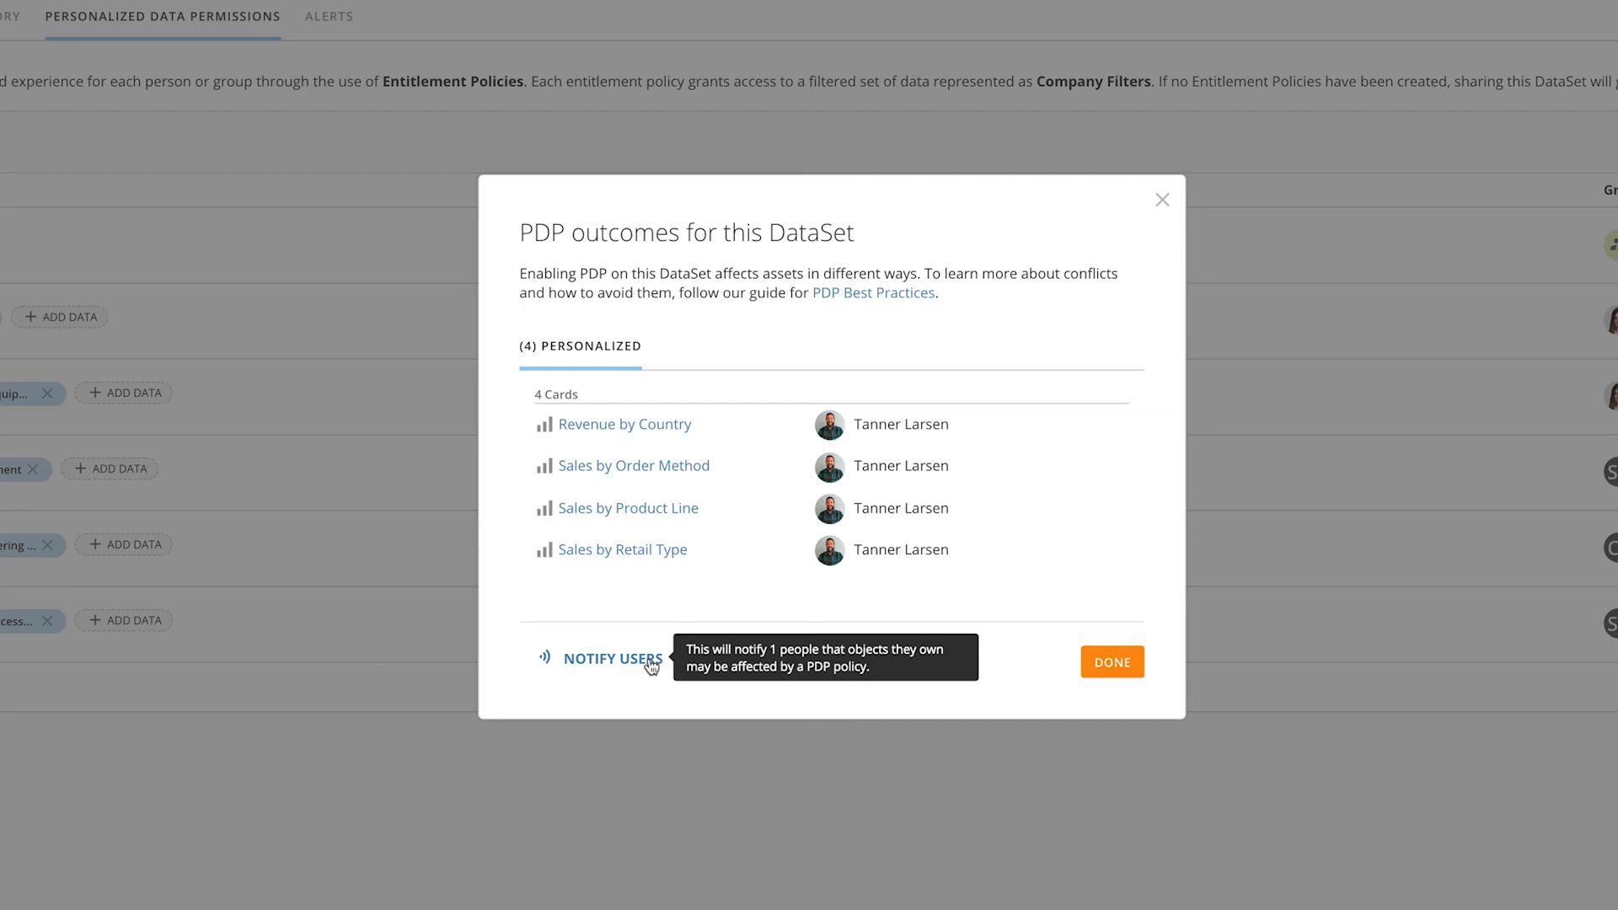
Notify the owner about their four affected cards and finish the review with Done
click(612, 658)
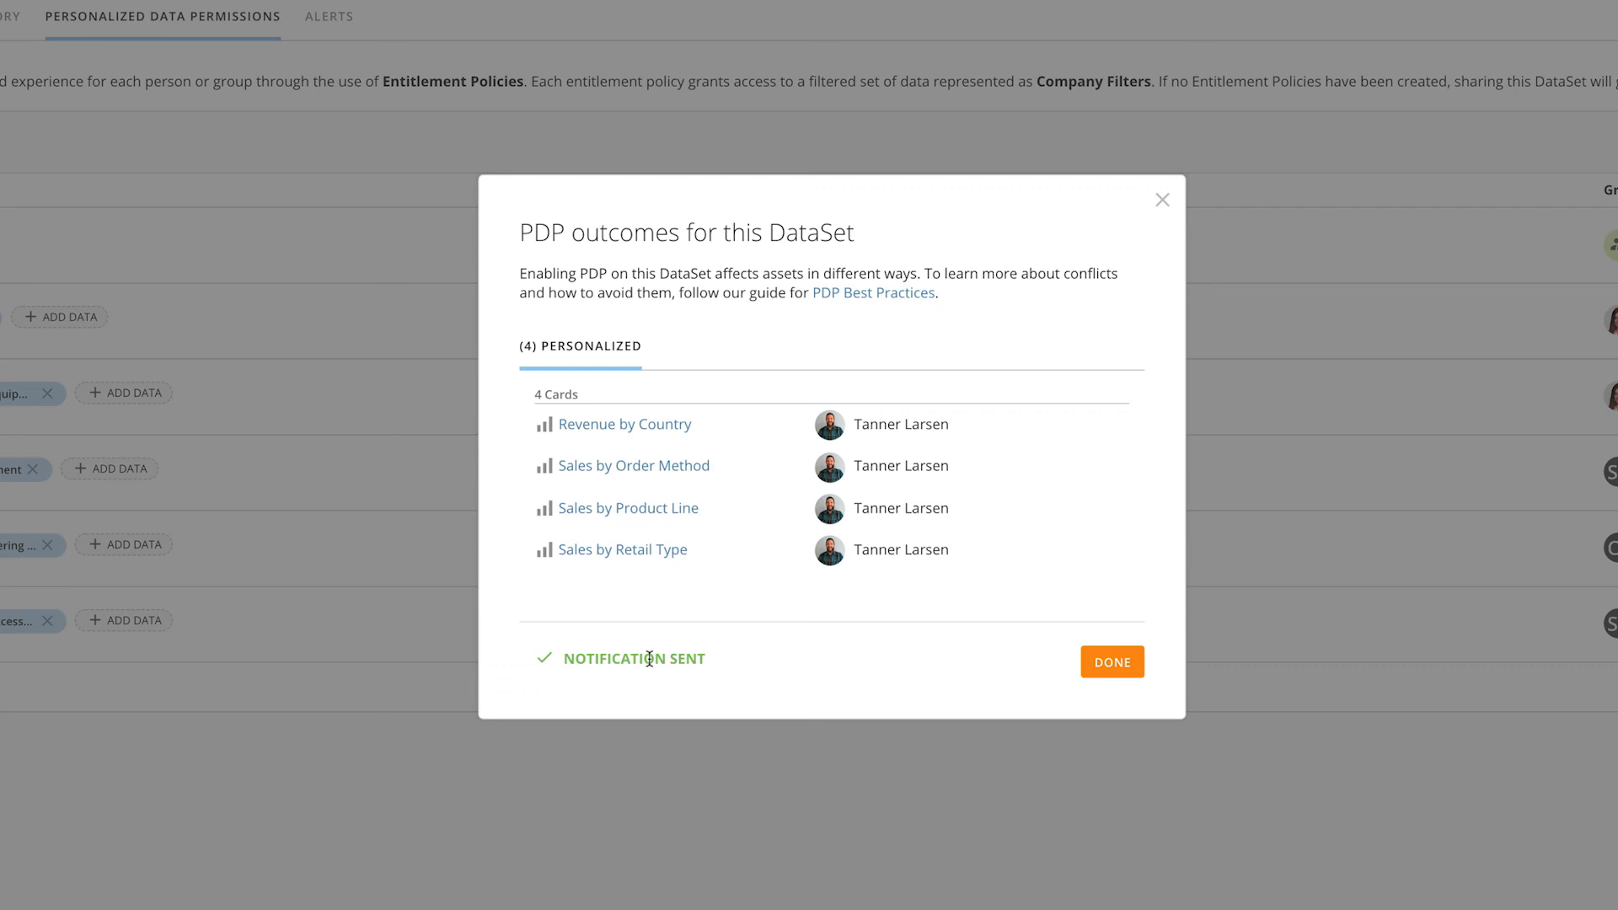
click(1112, 661)
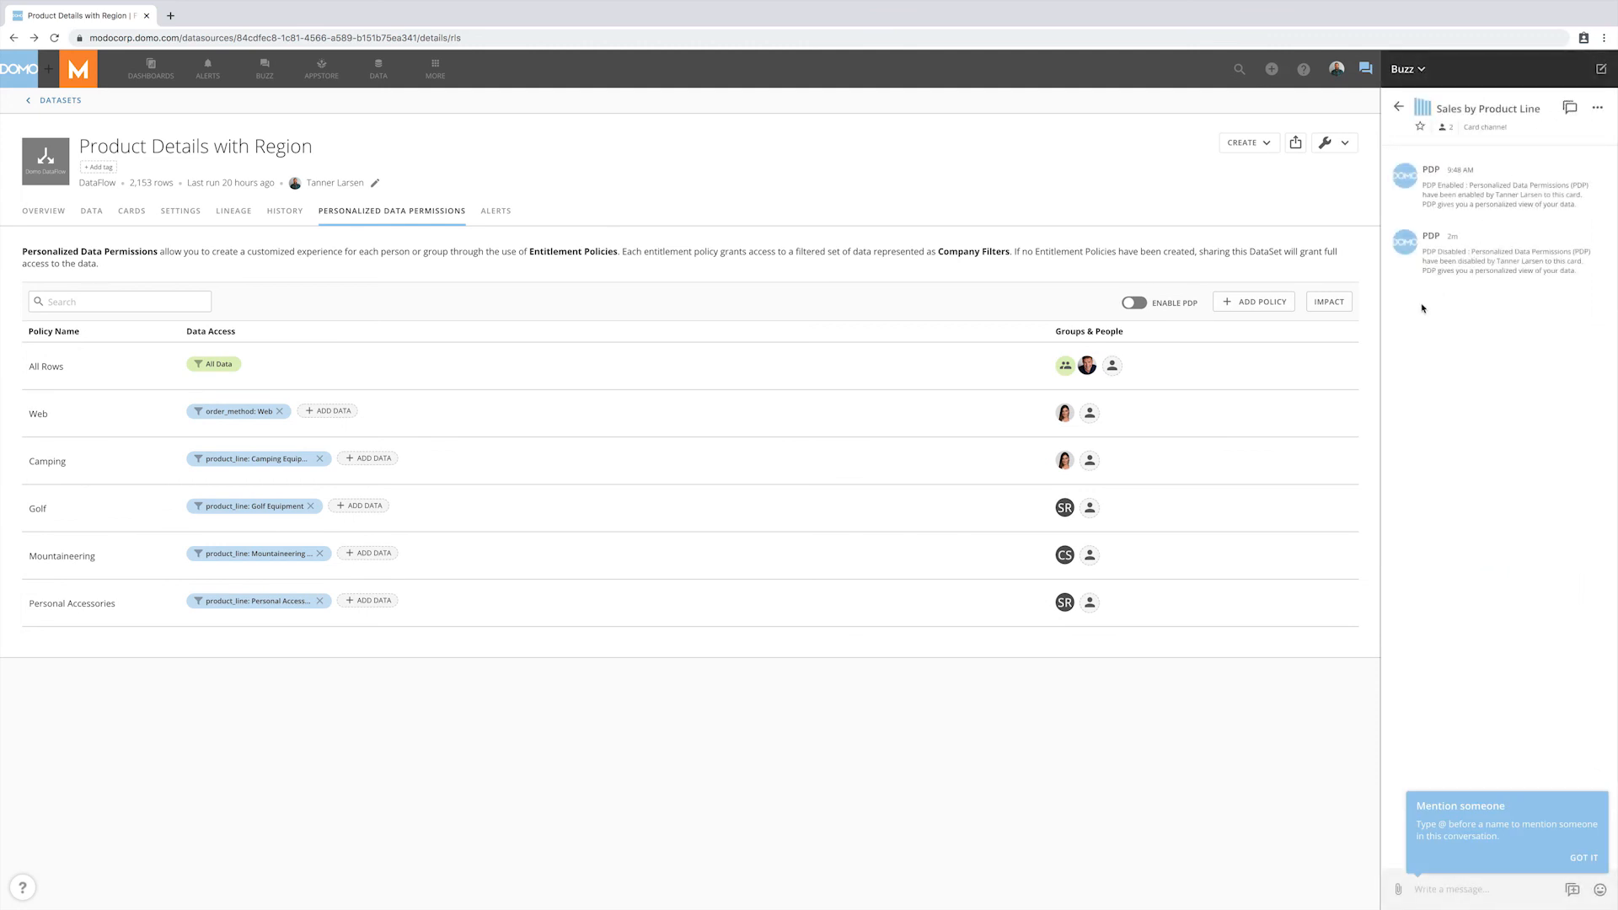
mouse_move(1251, 447)
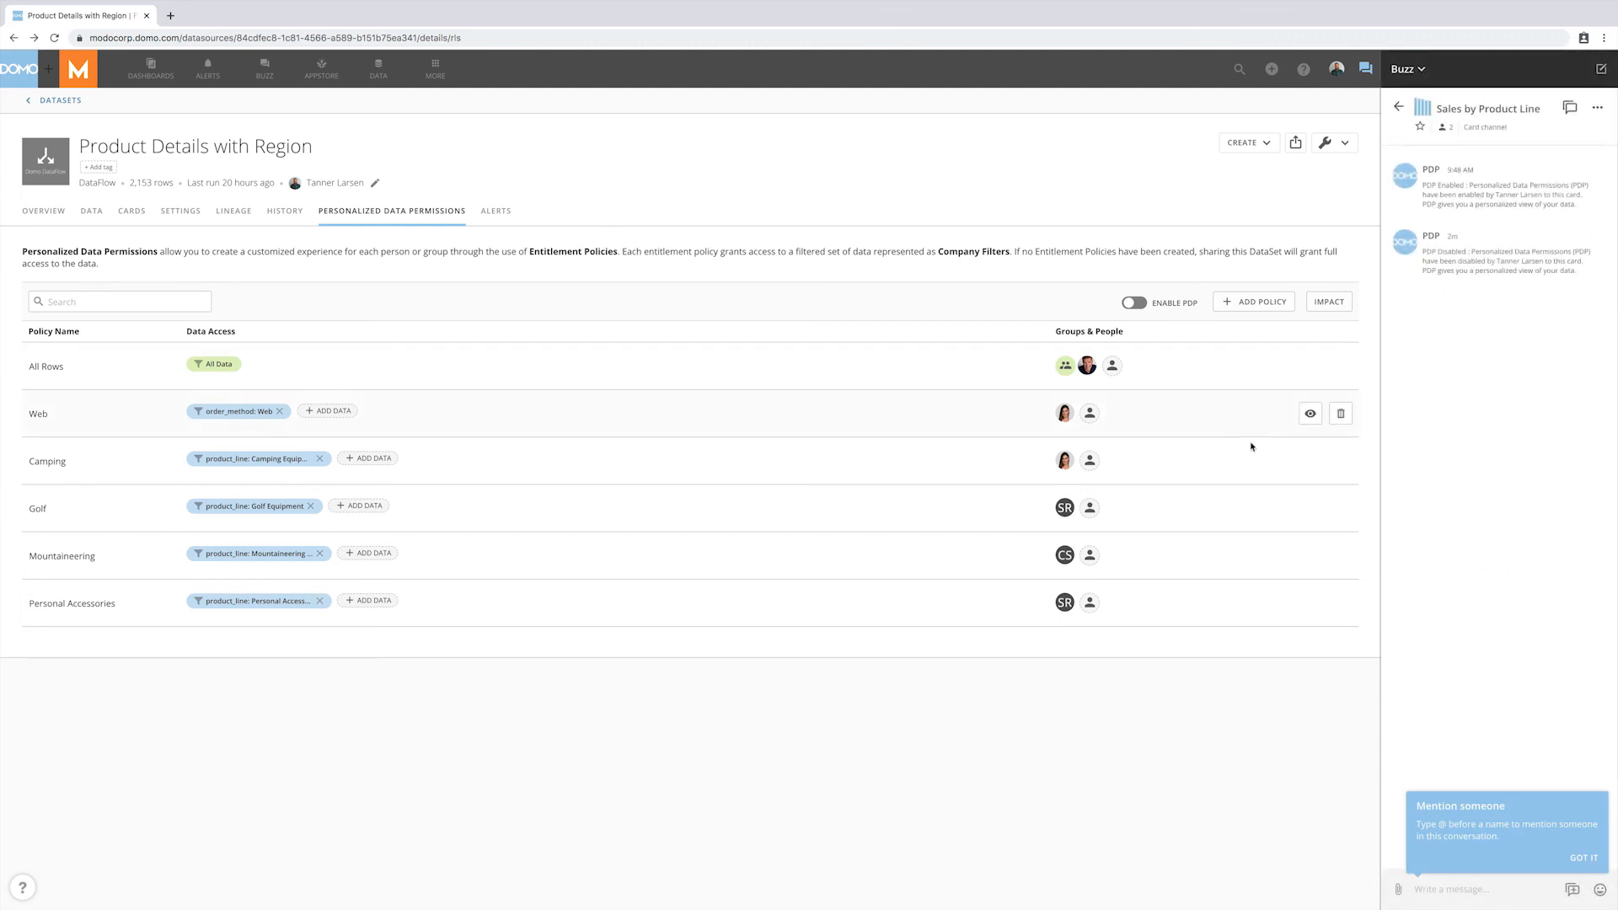